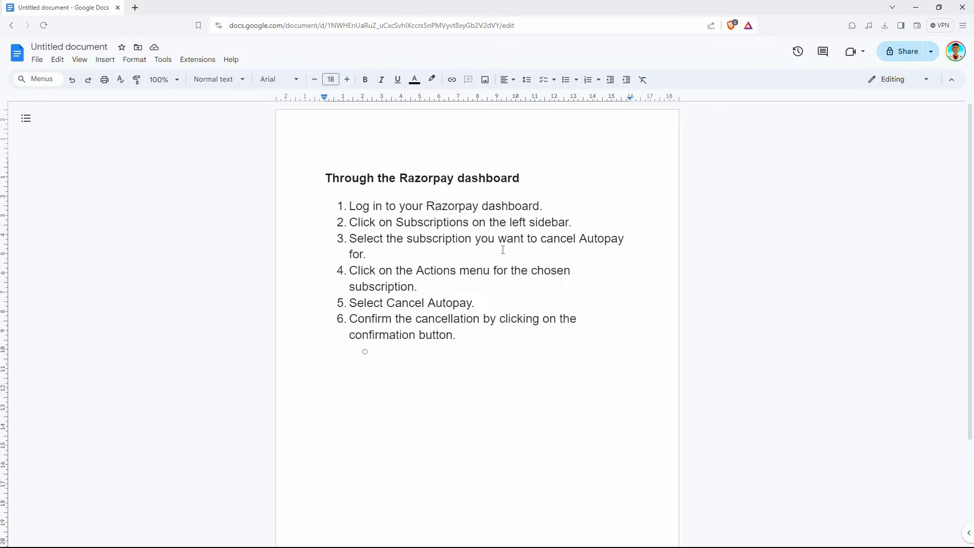
{"action": "mouse_move", "coordinate": [304, 207]}
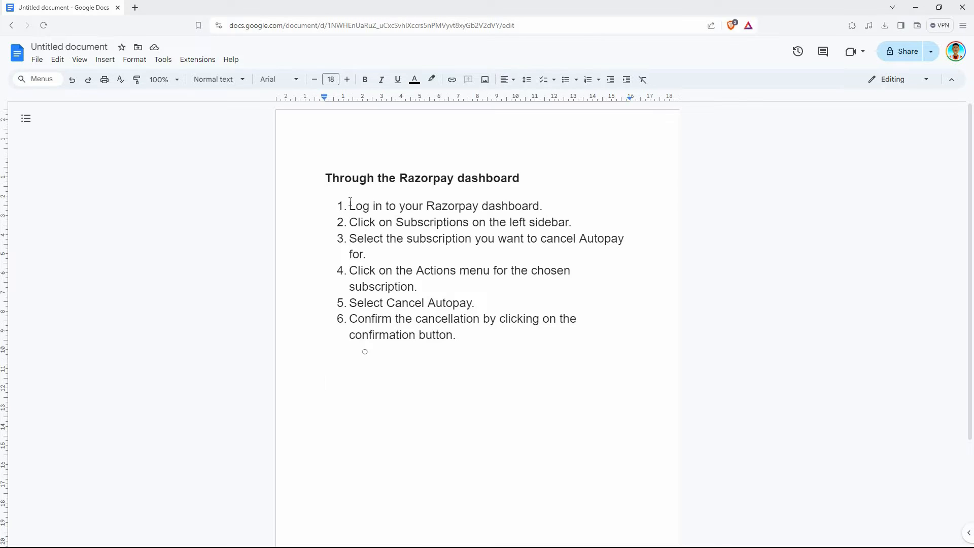
Highlight the first Autopay cancellation step by dragging across its text while narrating
{"action": "left_click_drag", "start_coordinate": [349, 205], "coordinate": [420, 206]}
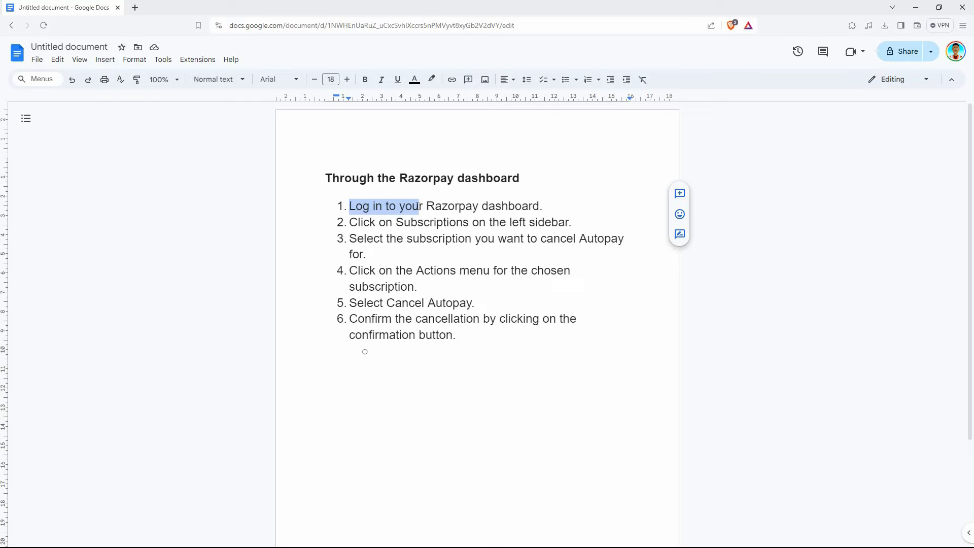
{"action": "left_click_drag", "start_coordinate": [419, 205], "coordinate": [435, 205]}
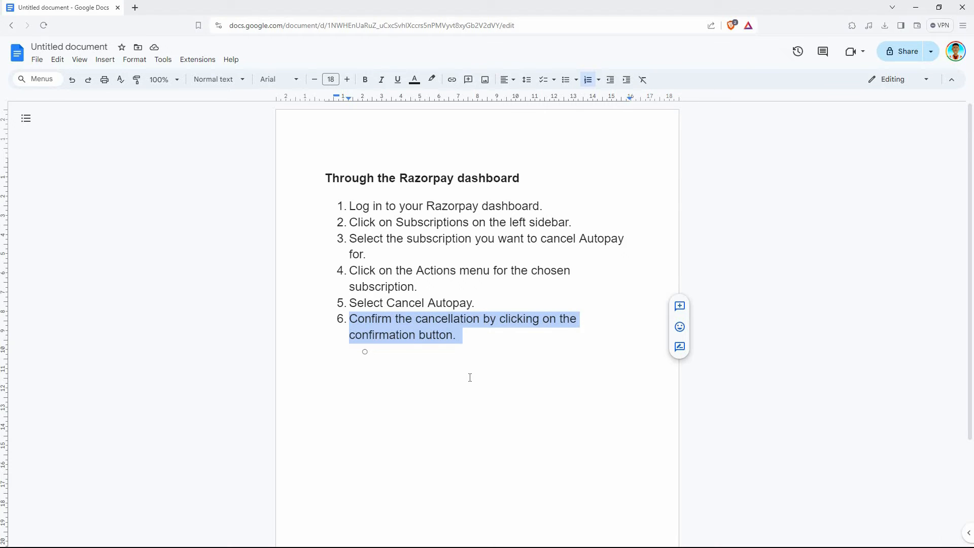
{"action": "mouse_move", "coordinate": [460, 372]}
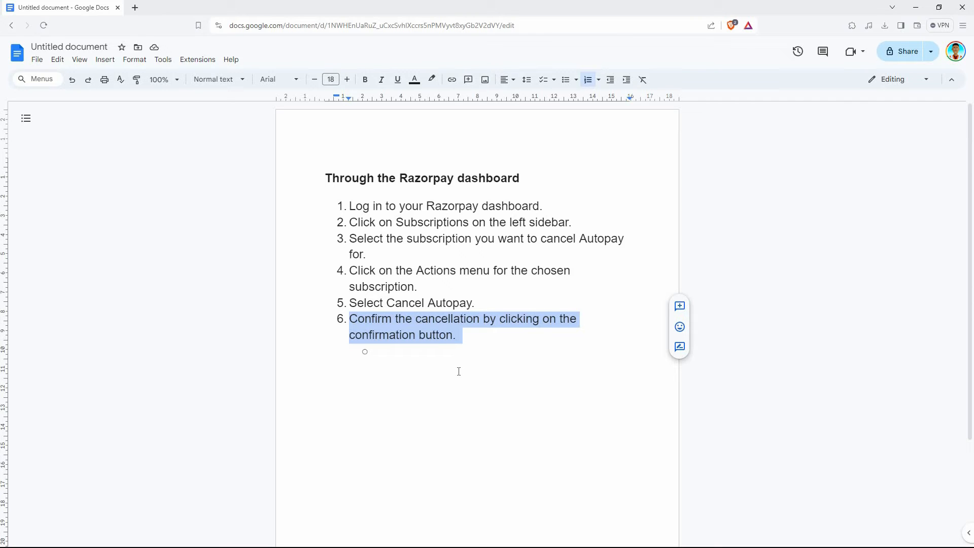
{"action": "mouse_move", "coordinate": [449, 369]}
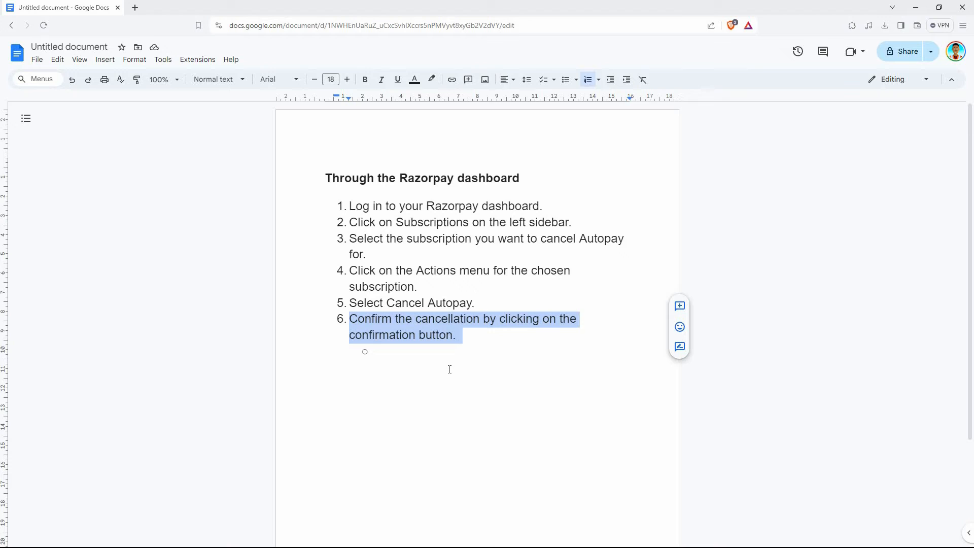